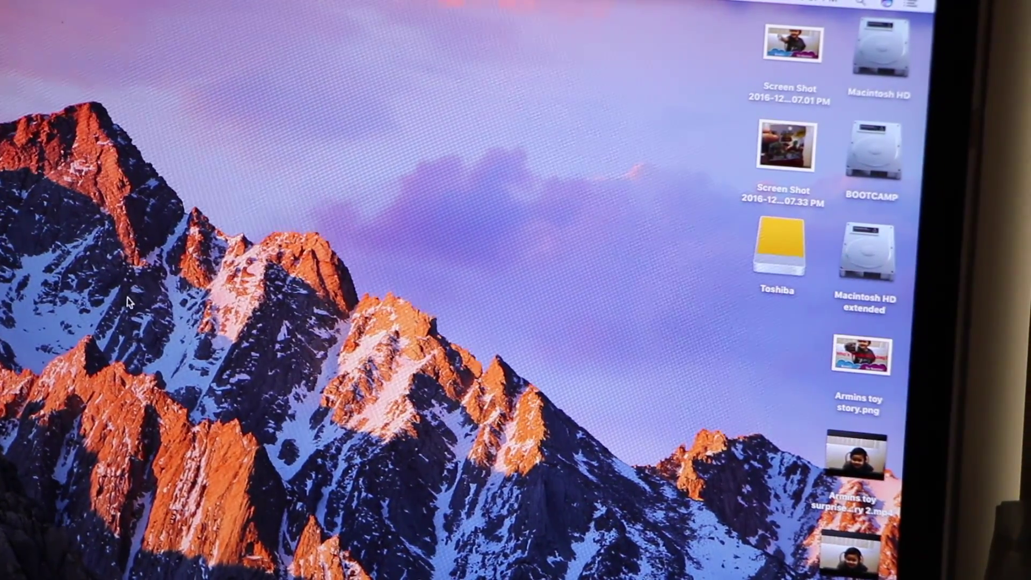
# Select the Toshiba external drive icon on the desktop beside Macintosh HD and BOOTCAMP
pyautogui.click(777, 253)
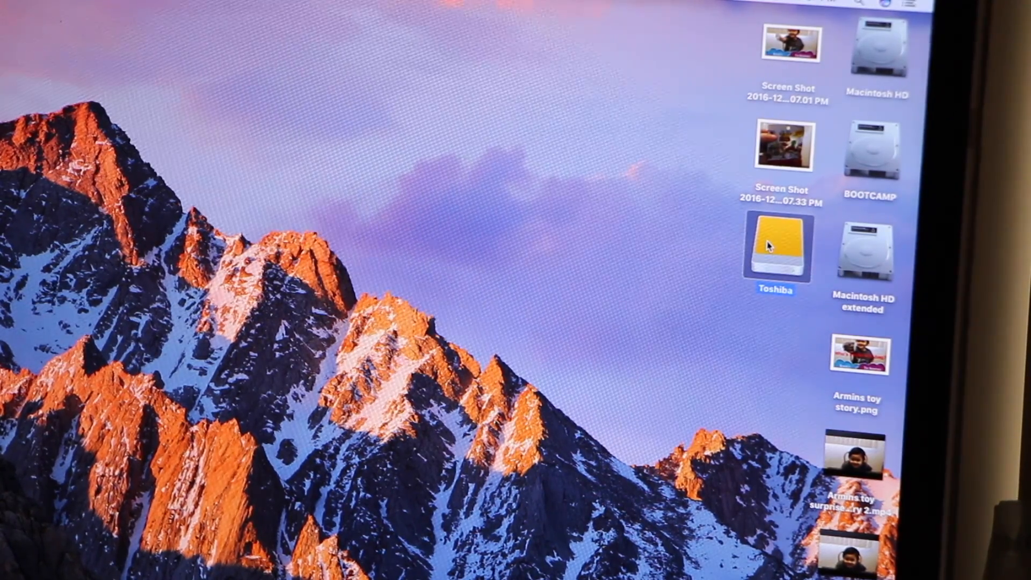
pyautogui.moveTo(457, 424)
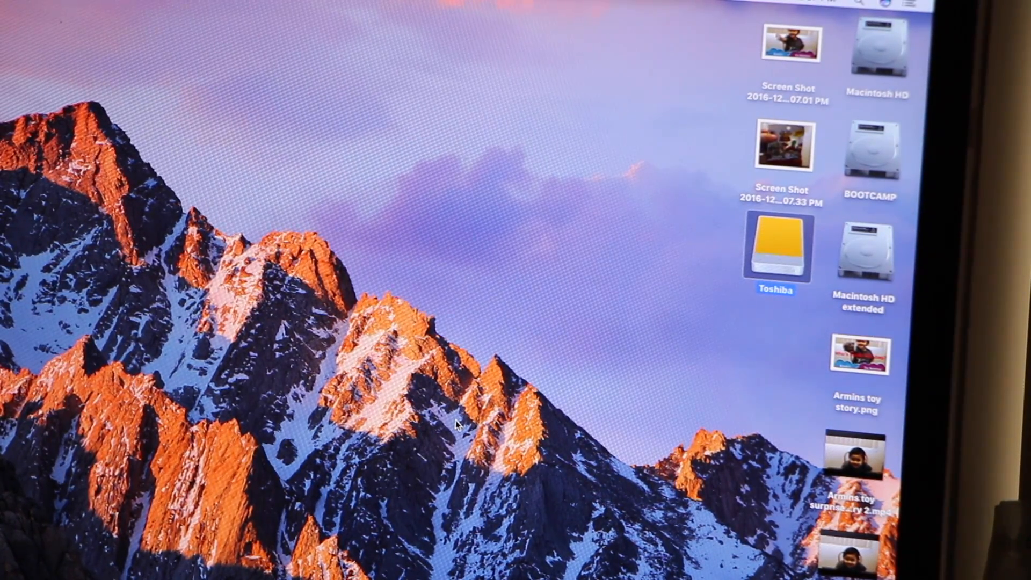